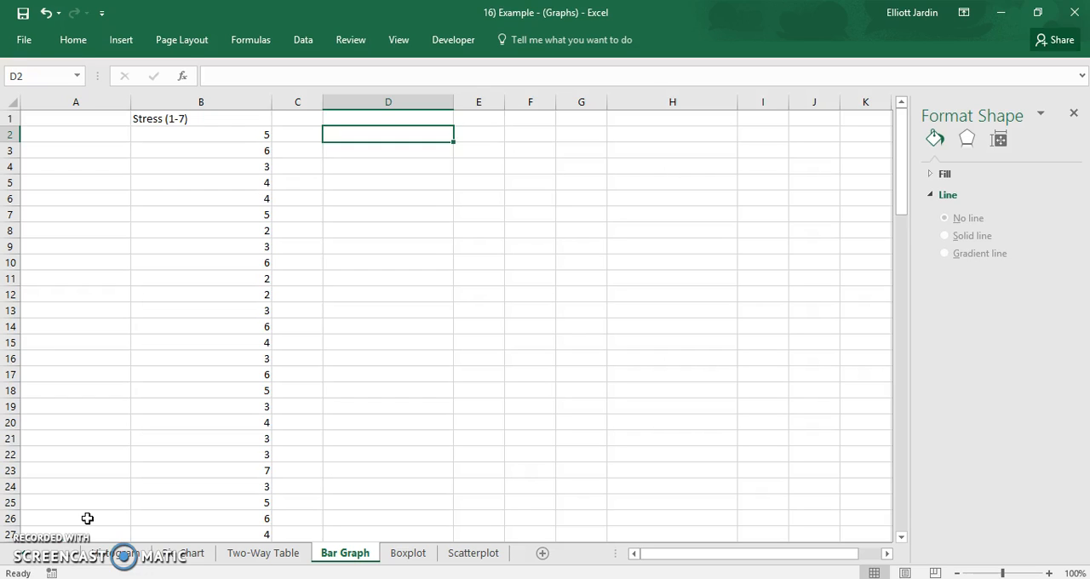
mouse_move(83, 313)
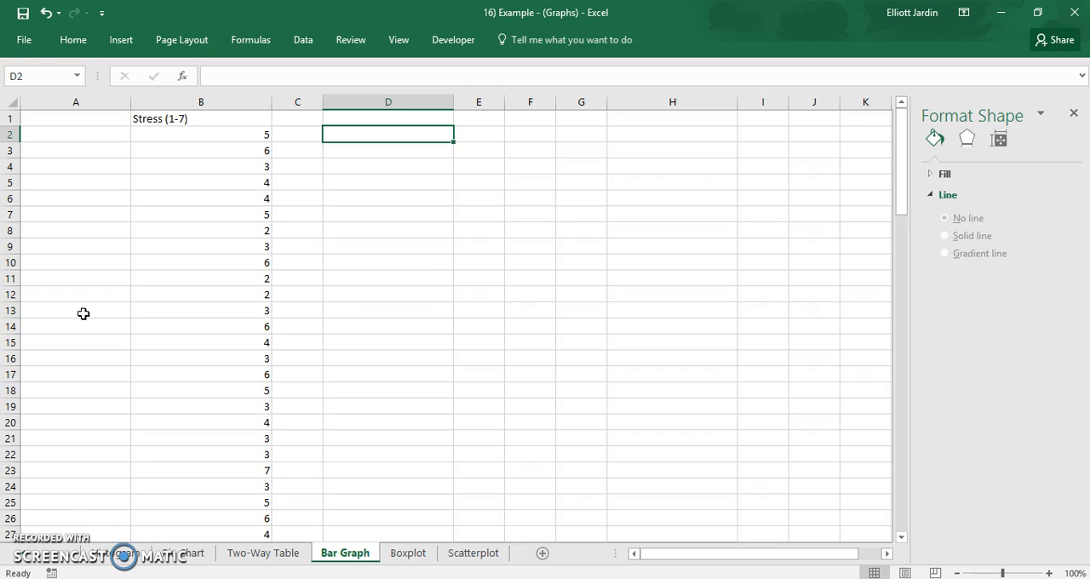
- Confirm the Analysis ToolPak add-in is enabled in Excel Options
click(32, 41)
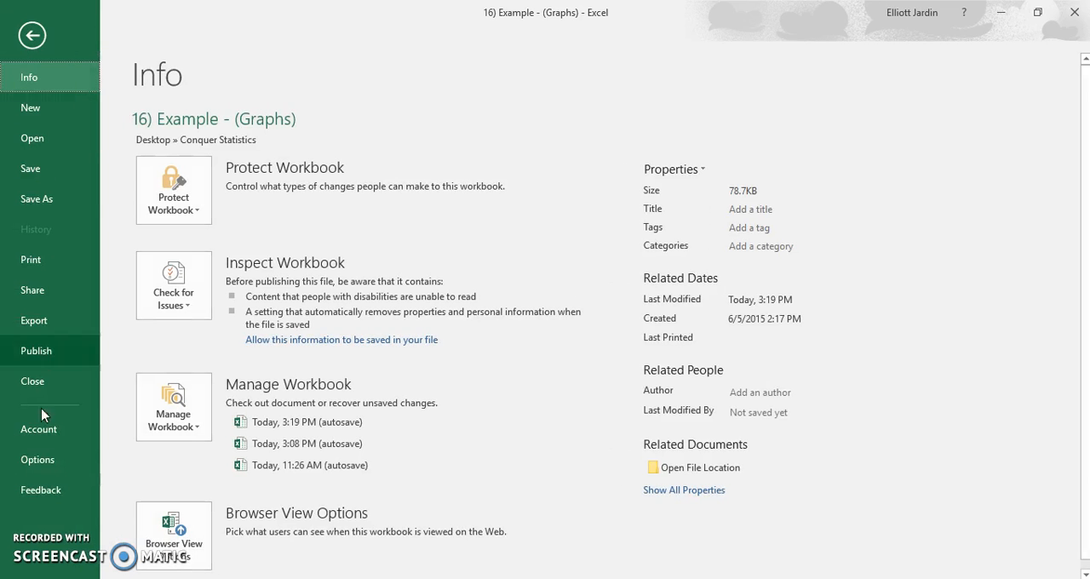
click(38, 460)
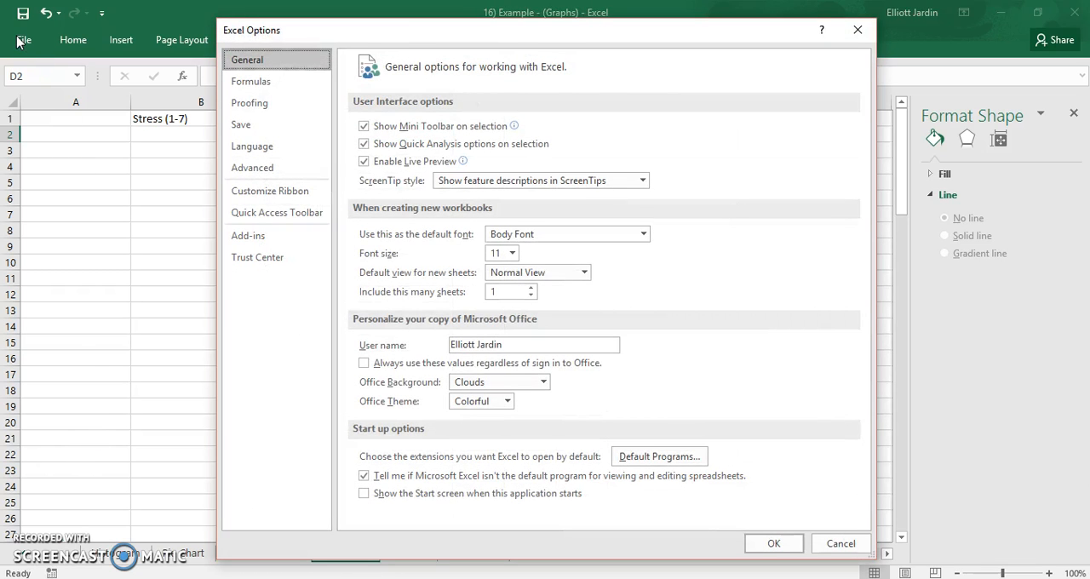
mouse_move(27, 68)
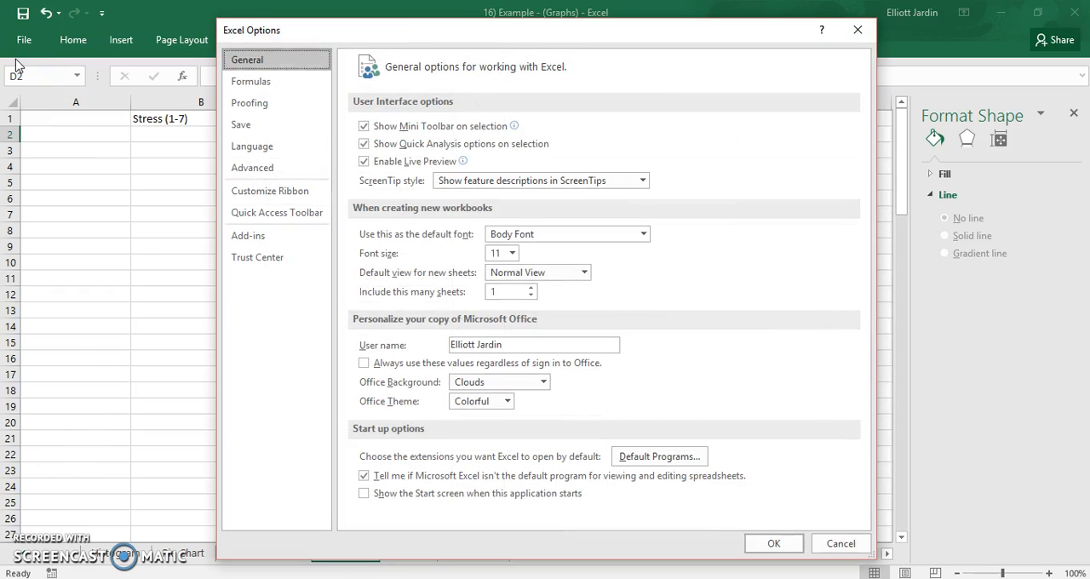
click(249, 235)
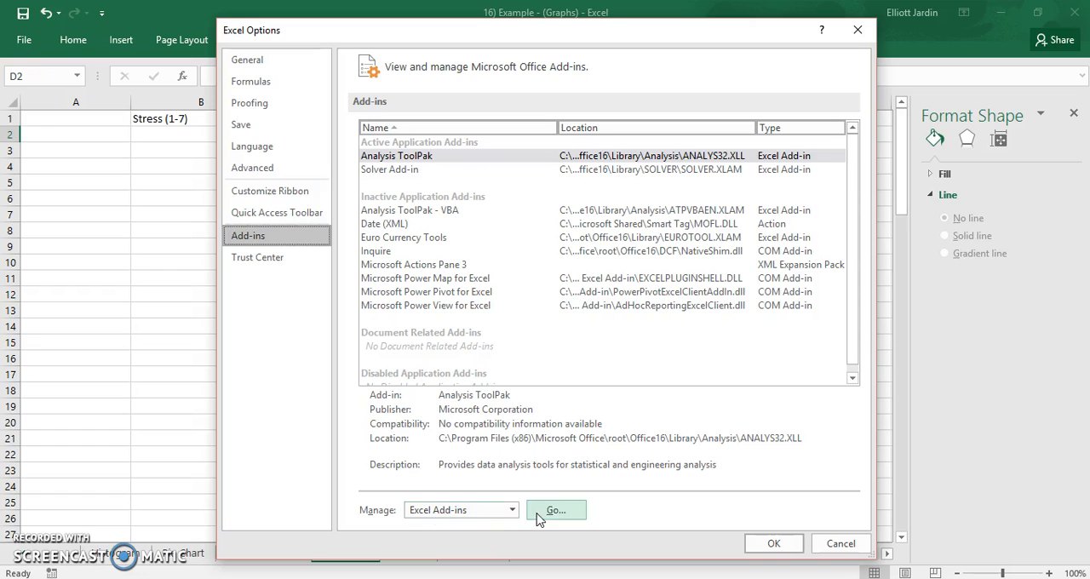
click(558, 508)
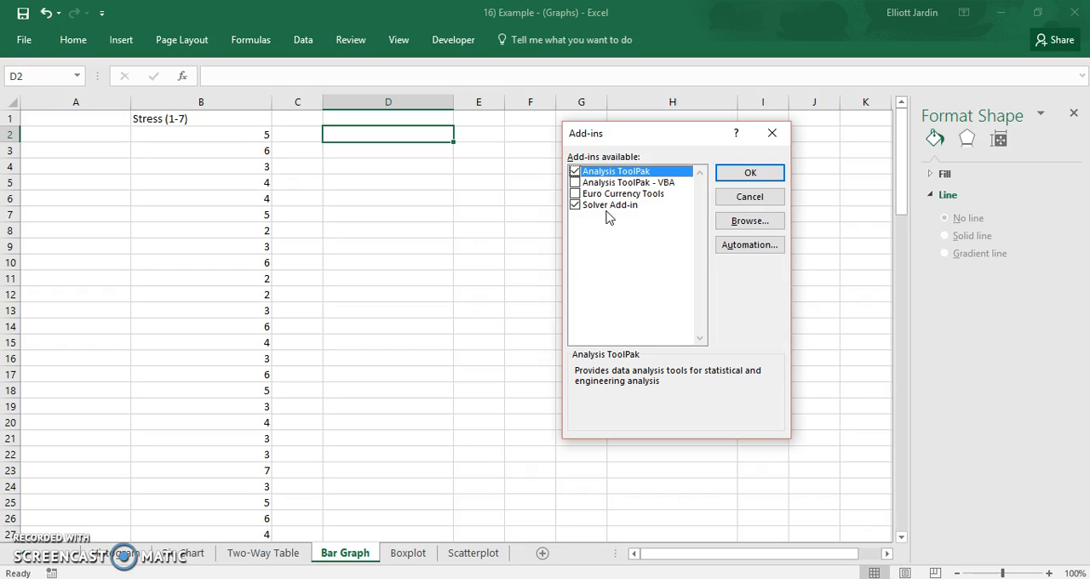
click(749, 172)
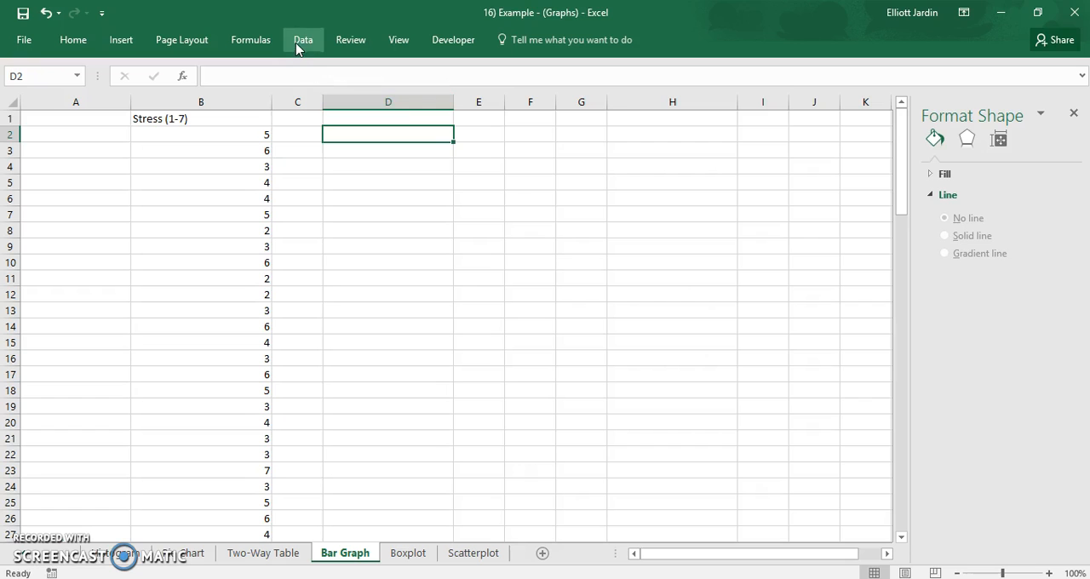
- Run Descriptive Statistics on $B$2:$B$35 with summary output starting at D2
click(303, 40)
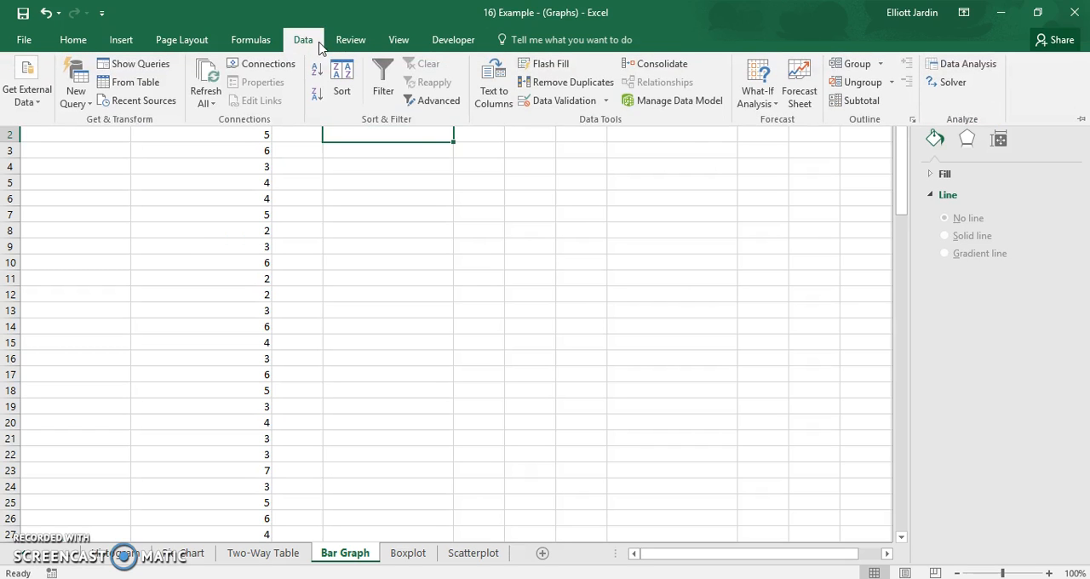
click(962, 63)
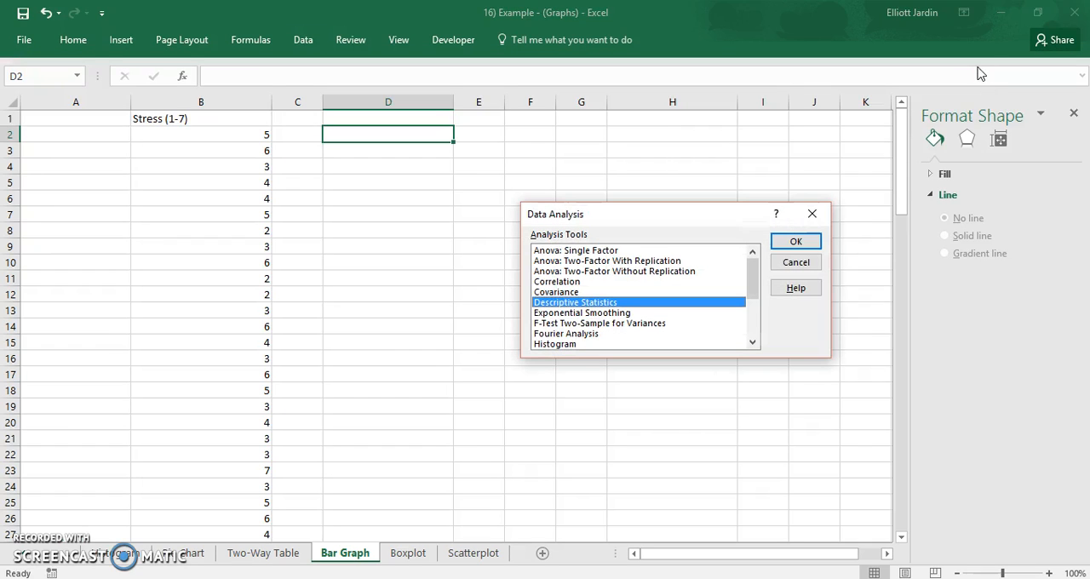
mouse_move(912, 184)
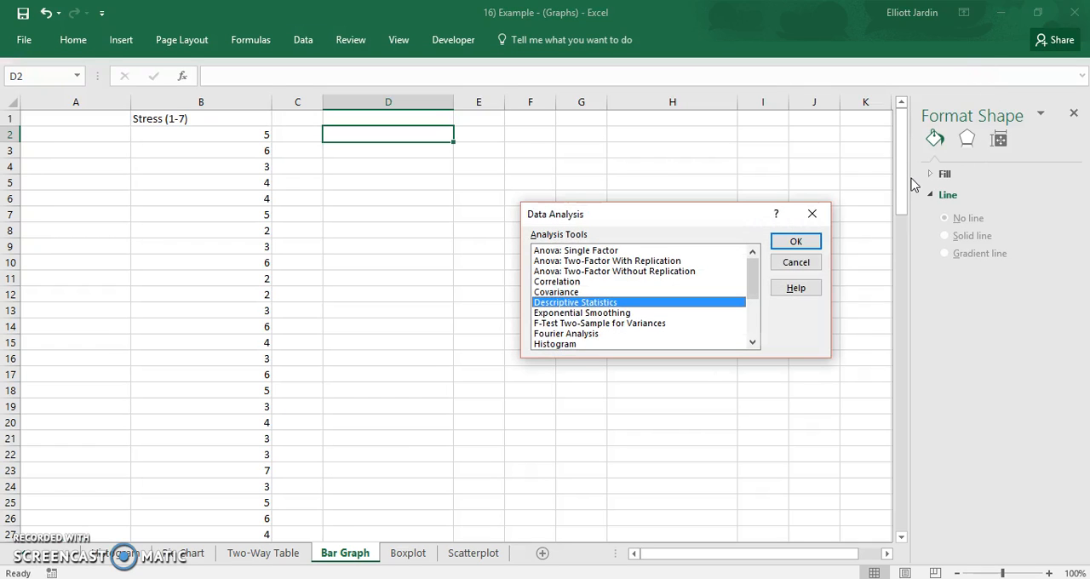
mouse_move(810, 215)
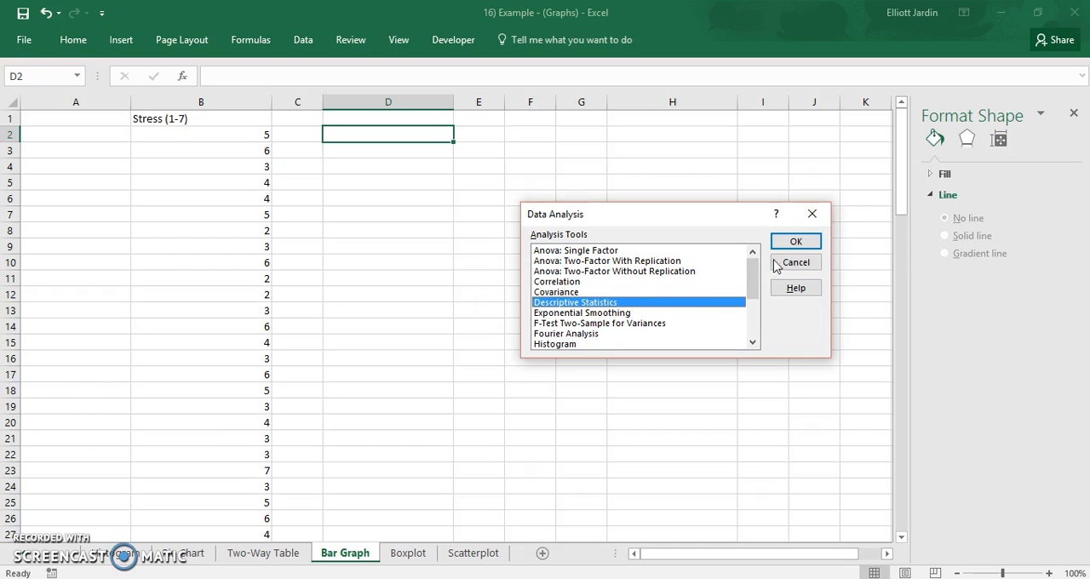
click(794, 241)
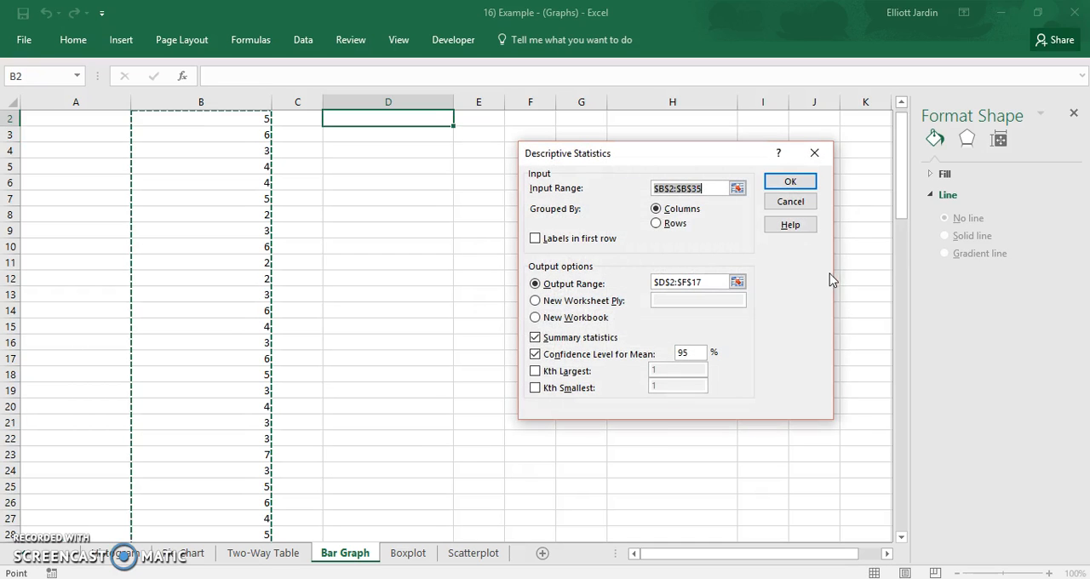
click(735, 188)
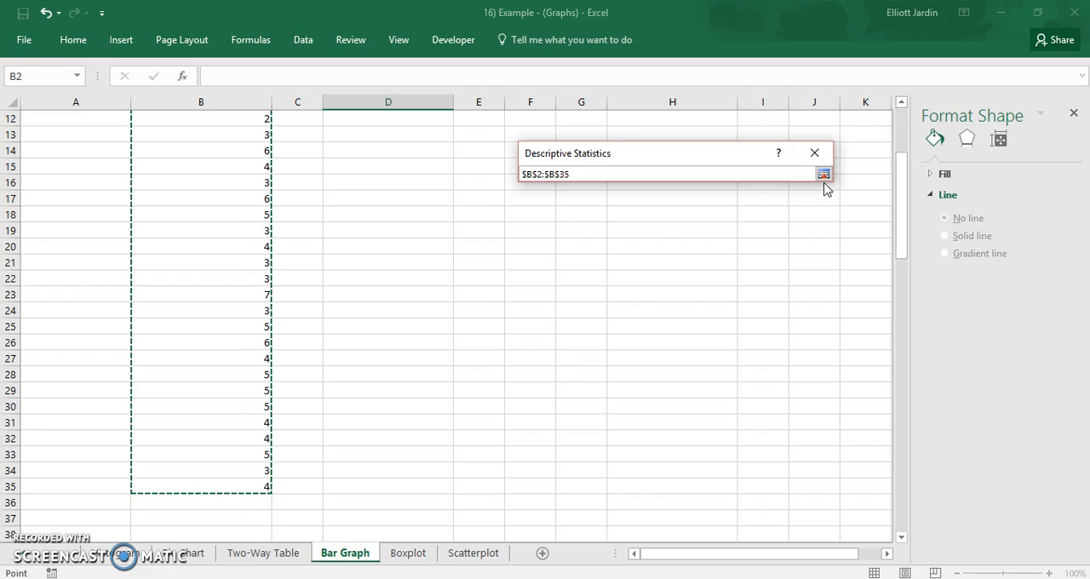
click(822, 173)
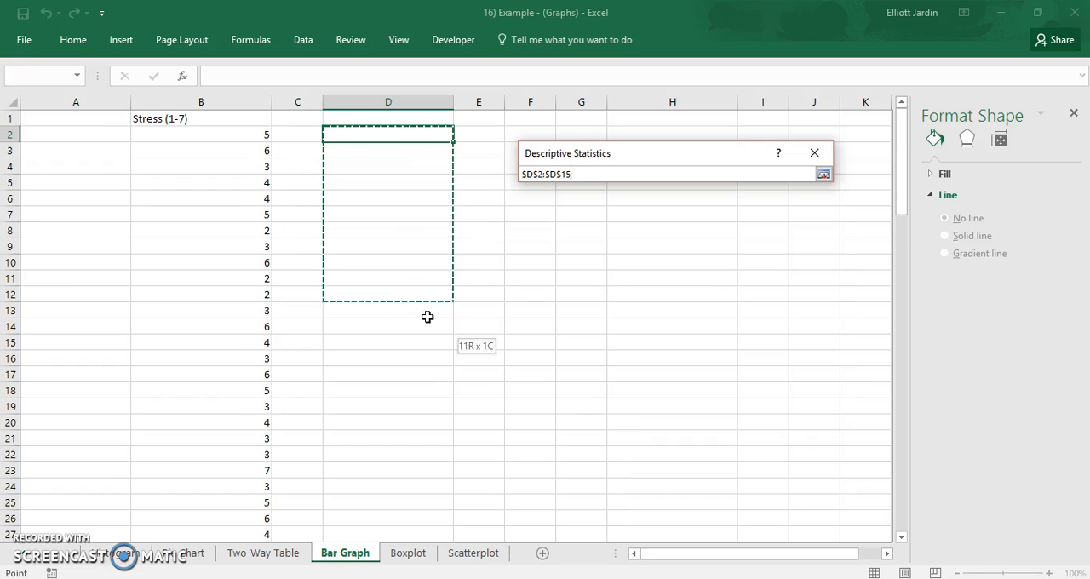
click(823, 174)
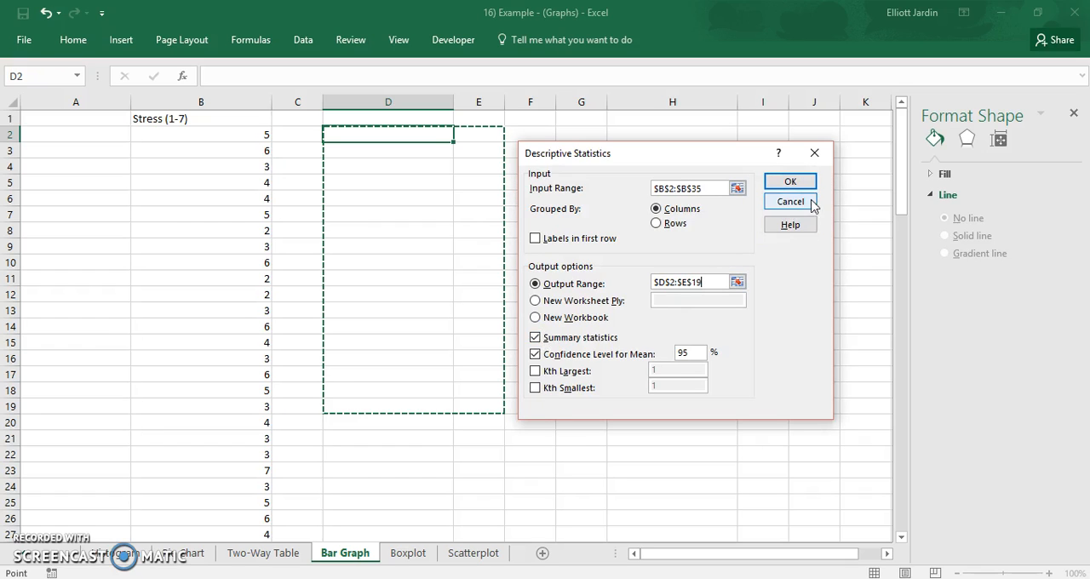
click(790, 180)
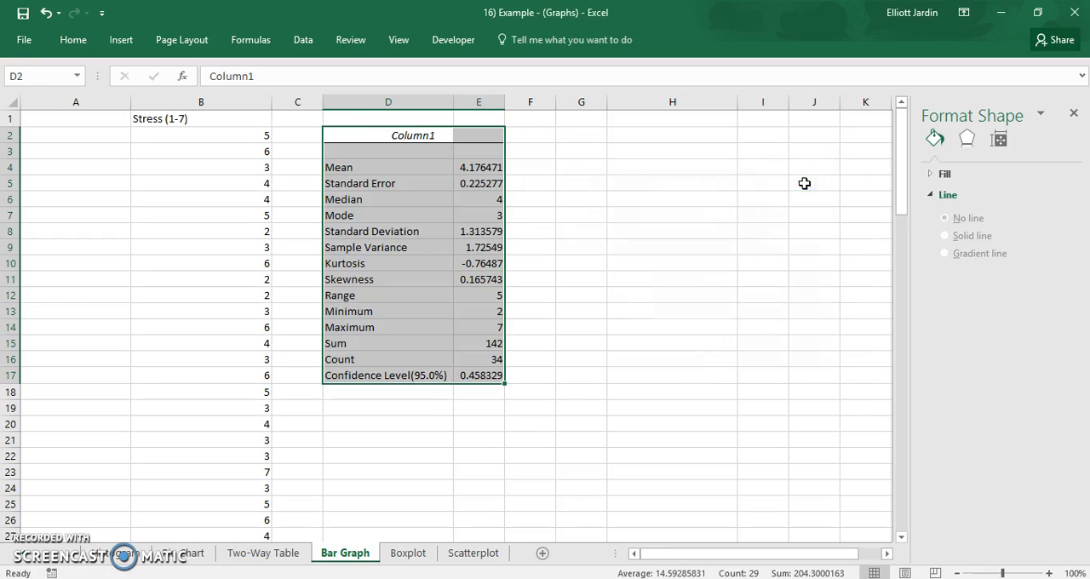
mouse_move(492, 171)
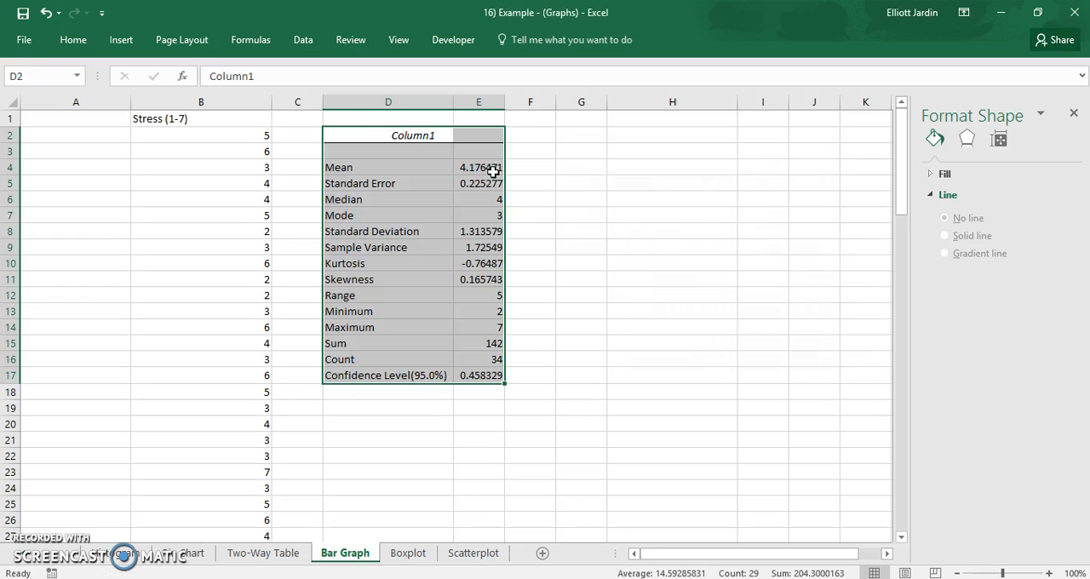
- Select the mean value 4.176471 in E4 to copy it to G4
click(529, 167)
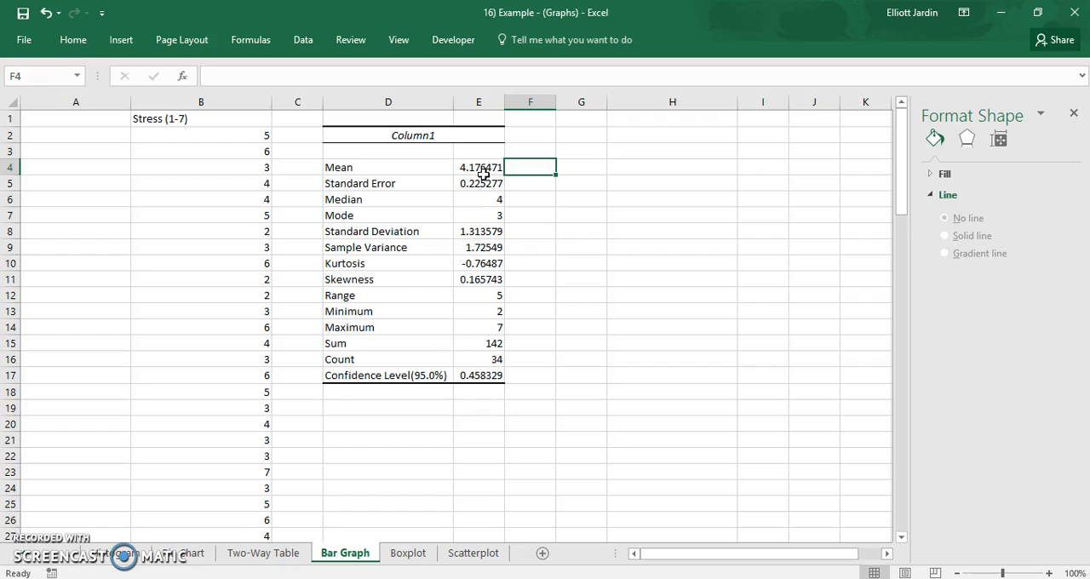
click(477, 167)
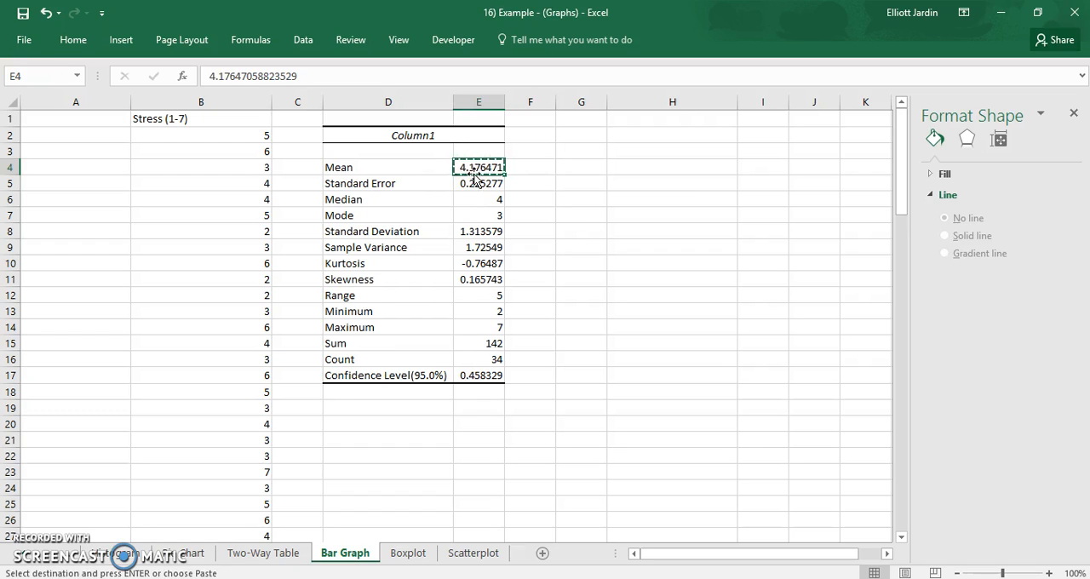
mouse_move(566, 167)
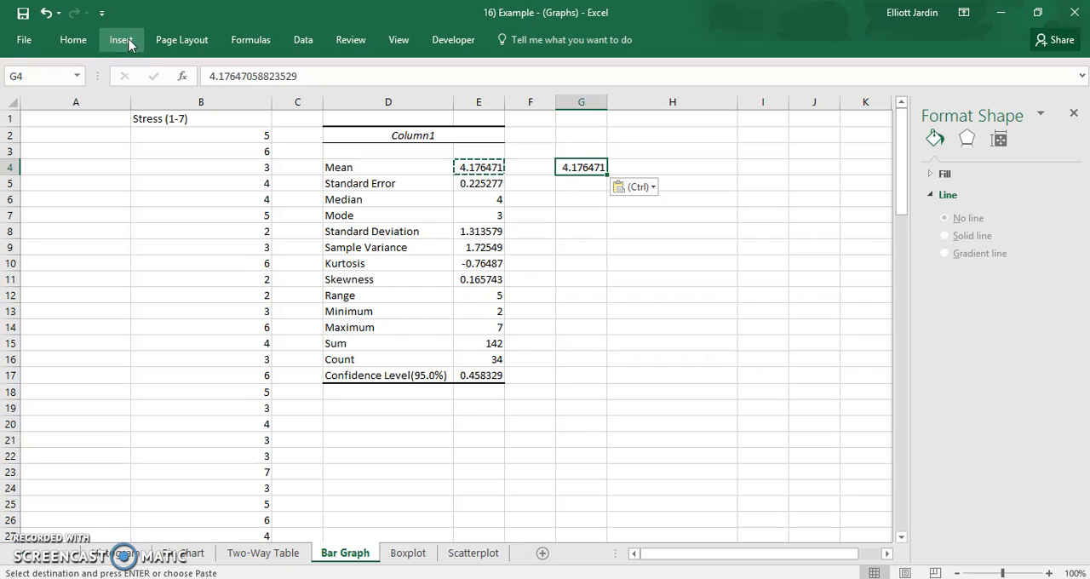
- Insert a clustered column chart of the mean stress score, about 4.18
click(121, 39)
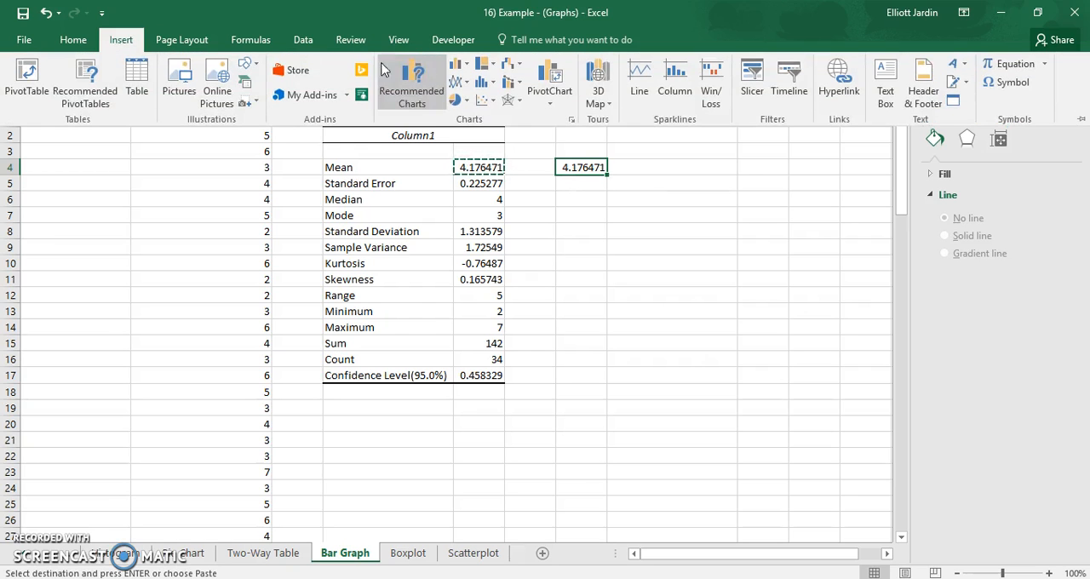
mouse_move(463, 66)
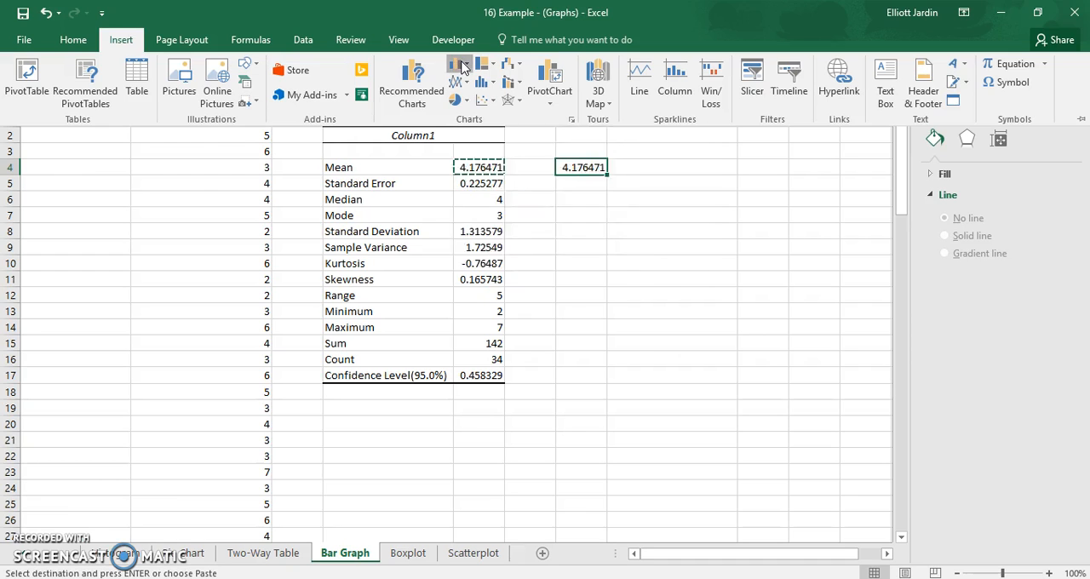
click(461, 65)
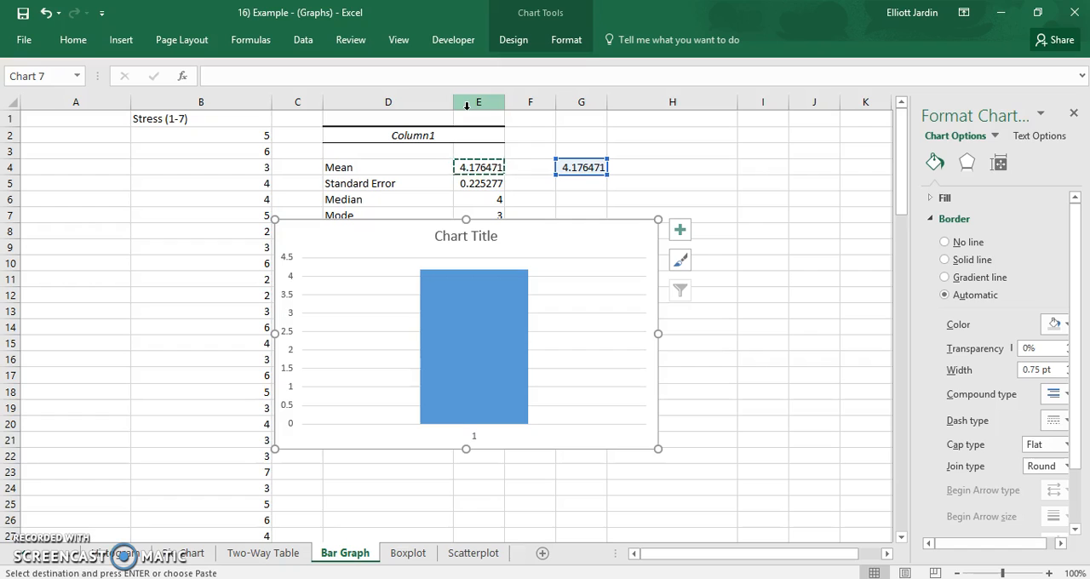
mouse_move(525, 313)
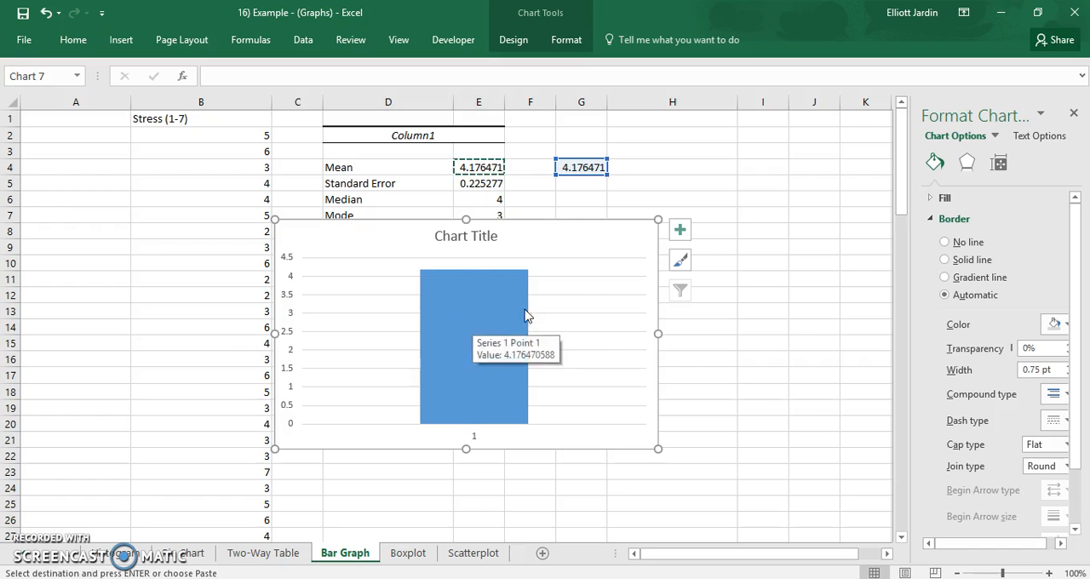
mouse_move(687, 238)
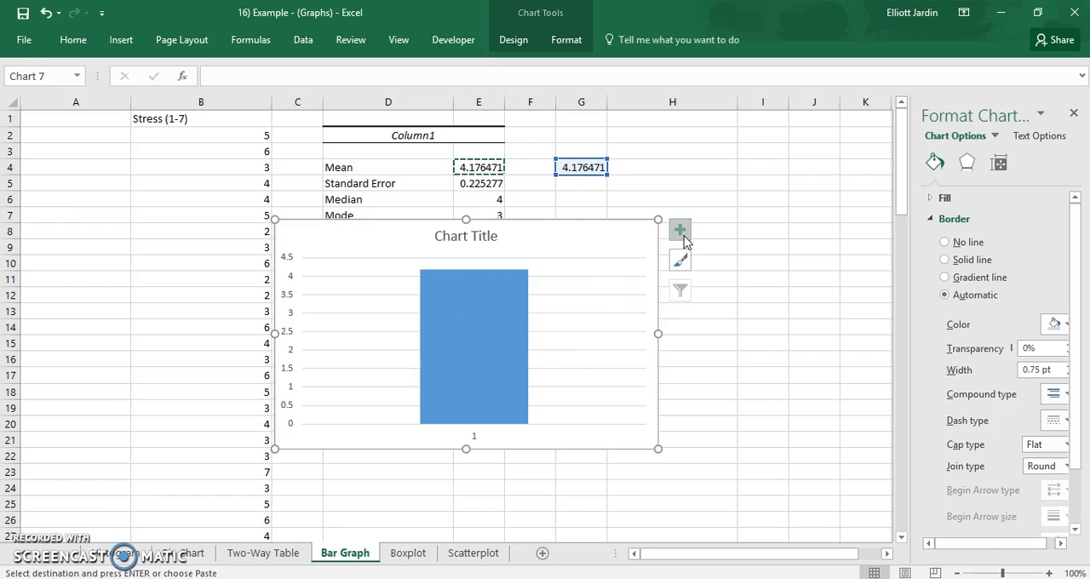
- Add error bars to the mean bar with a fixed value of 0.225277
click(679, 228)
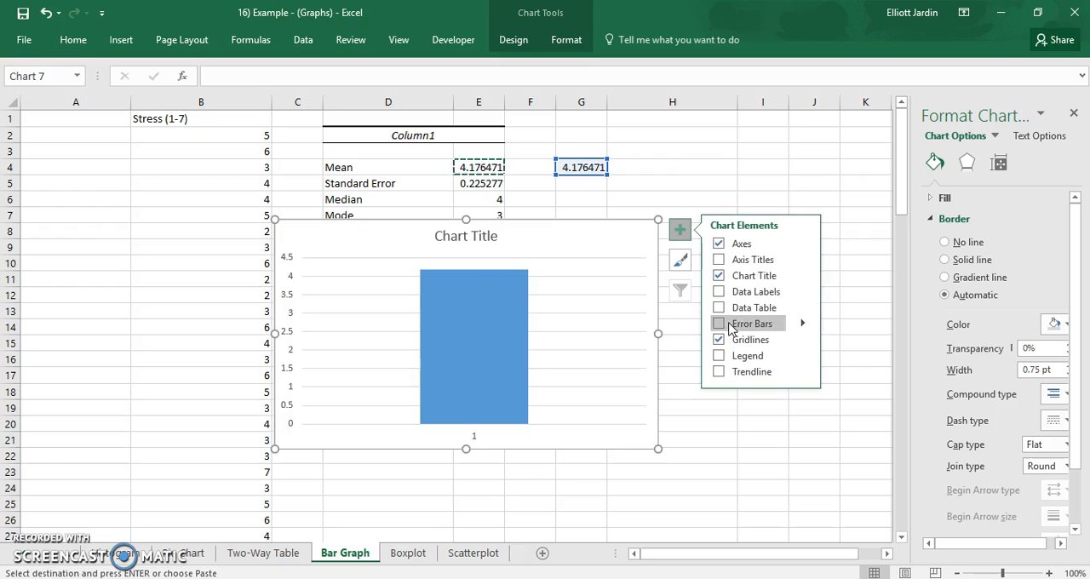
click(719, 323)
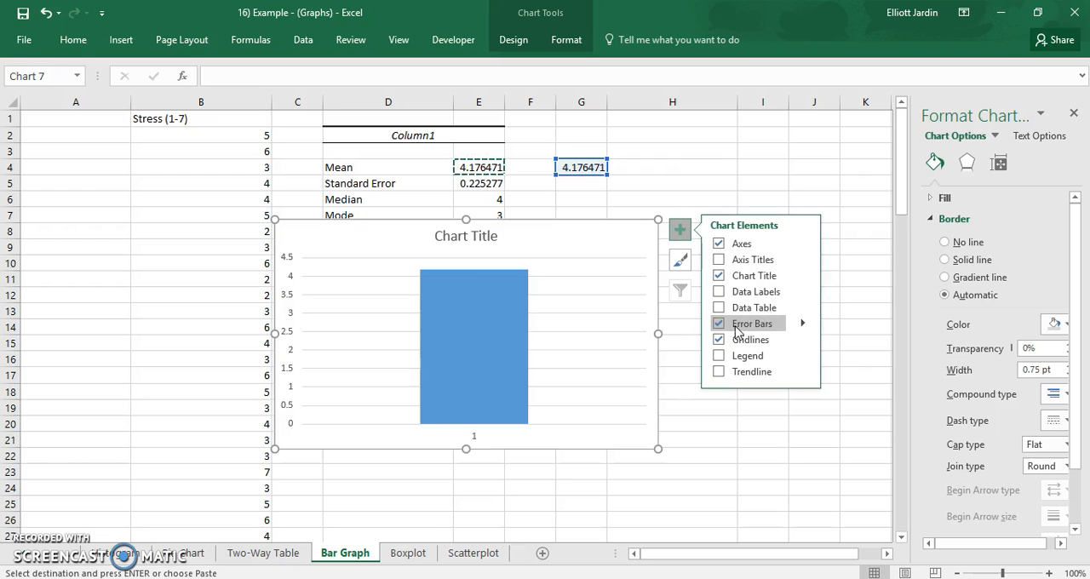
click(816, 324)
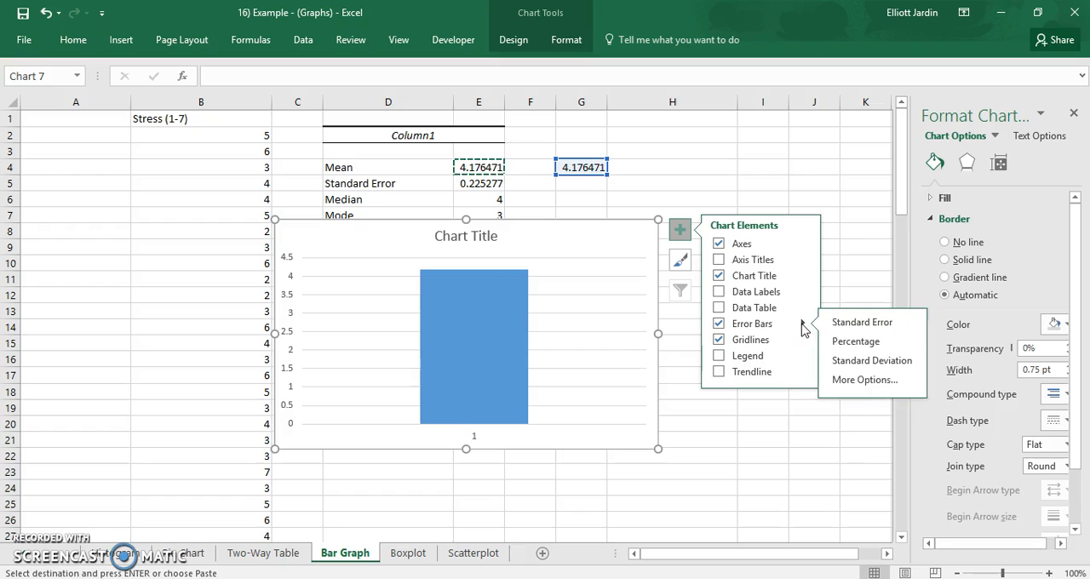
mouse_move(872, 361)
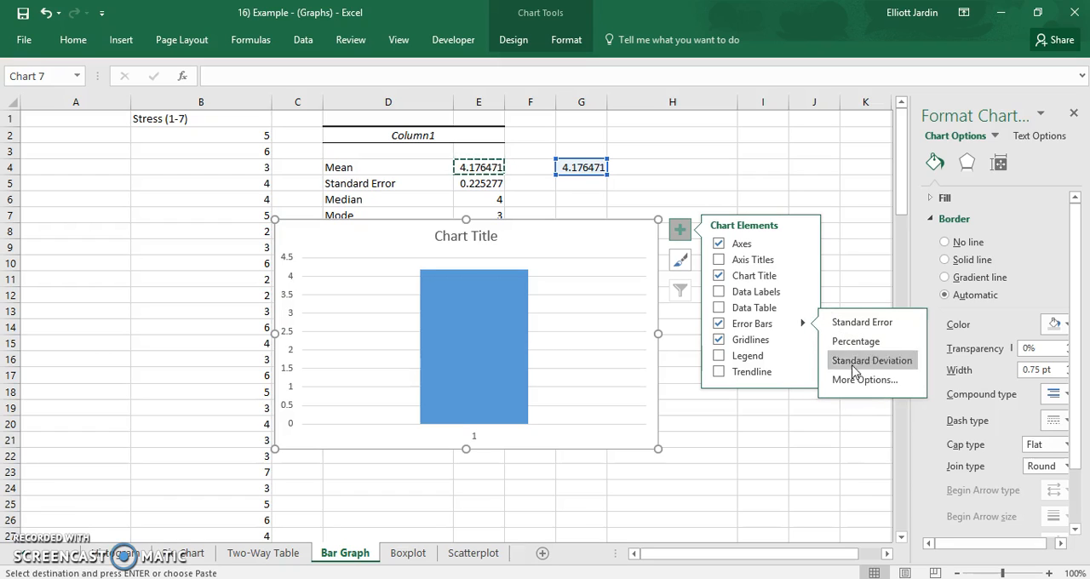
click(870, 361)
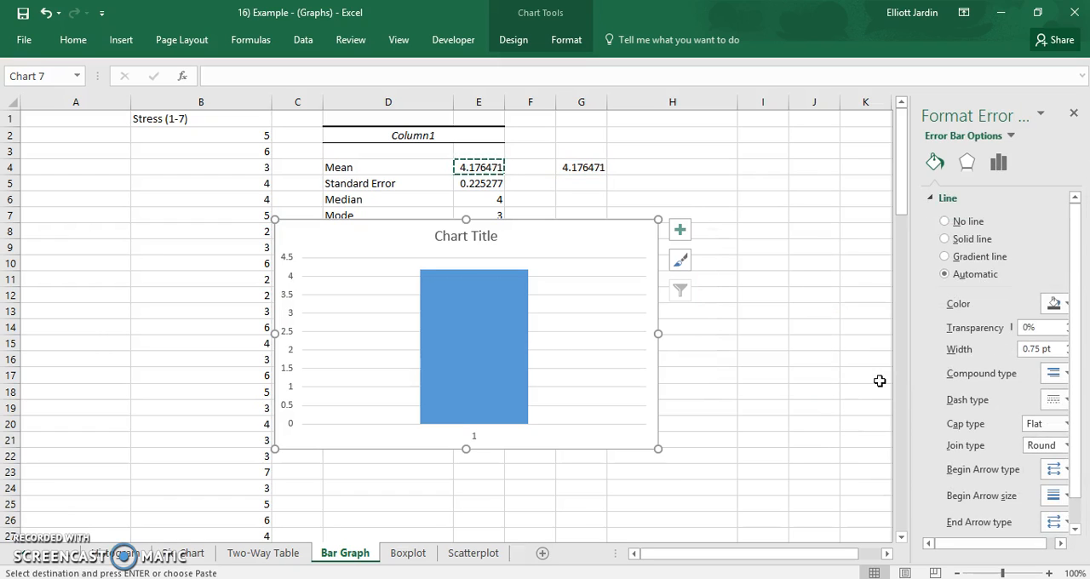
mouse_move(998, 164)
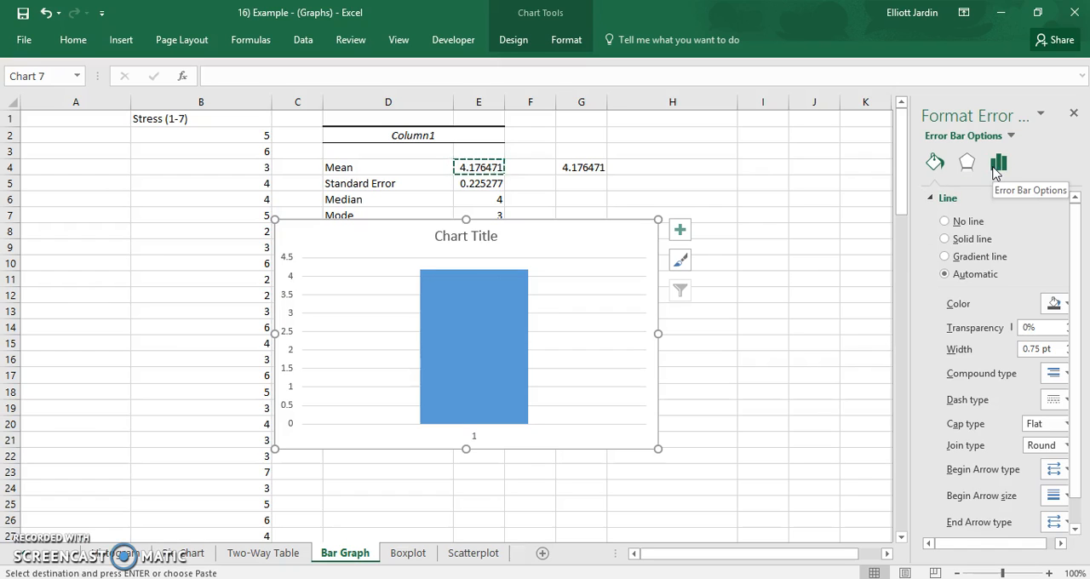
click(998, 162)
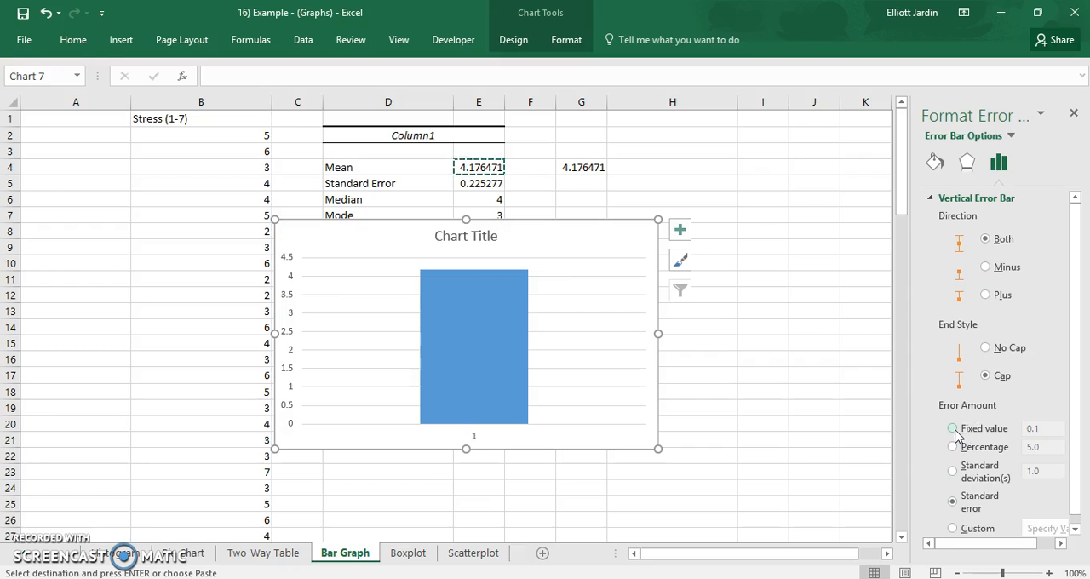
click(952, 430)
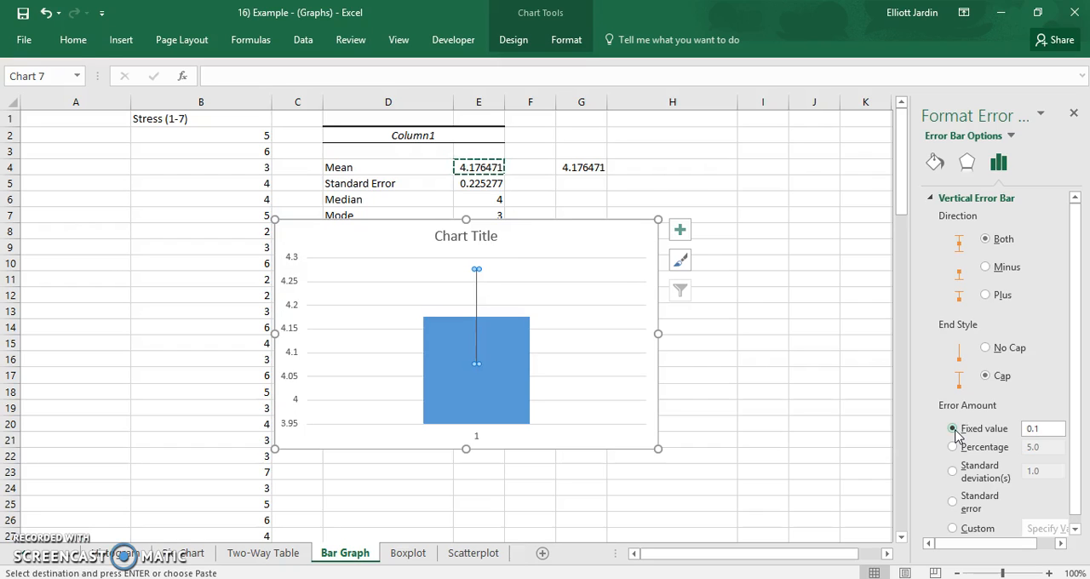
click(1042, 430)
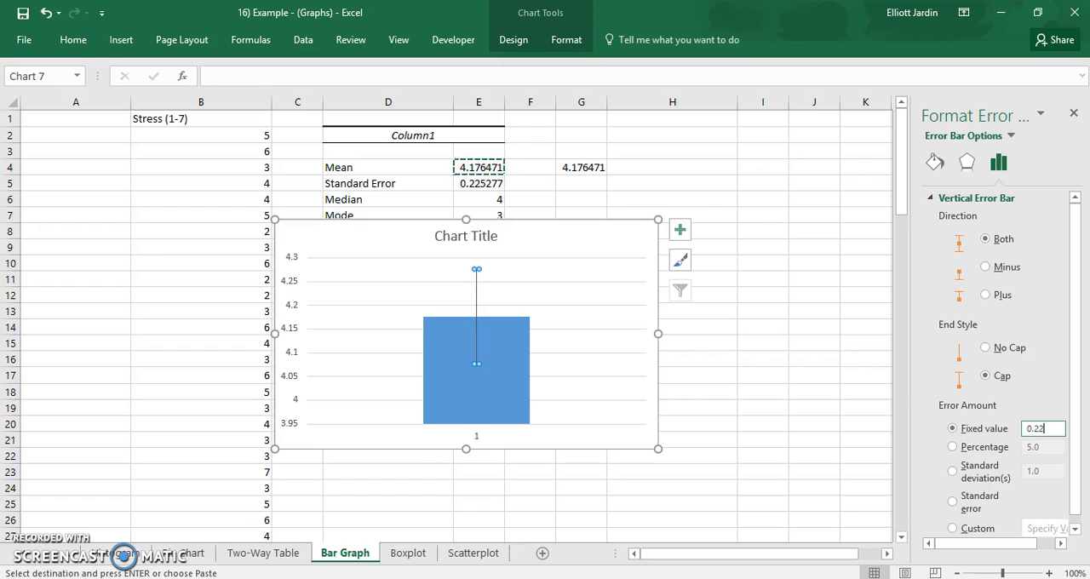
text(0.225277)
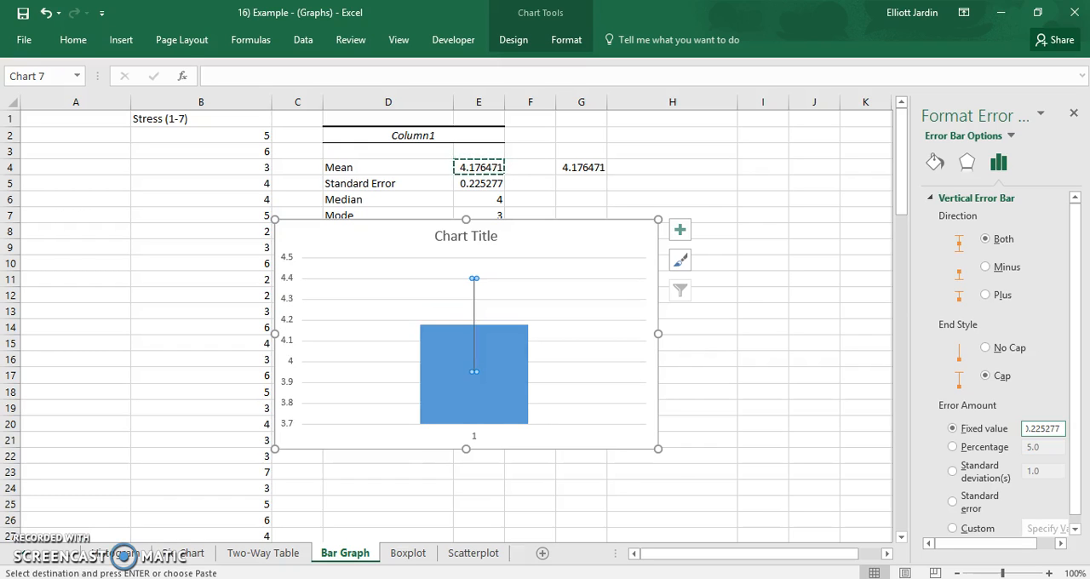
mouse_move(489, 284)
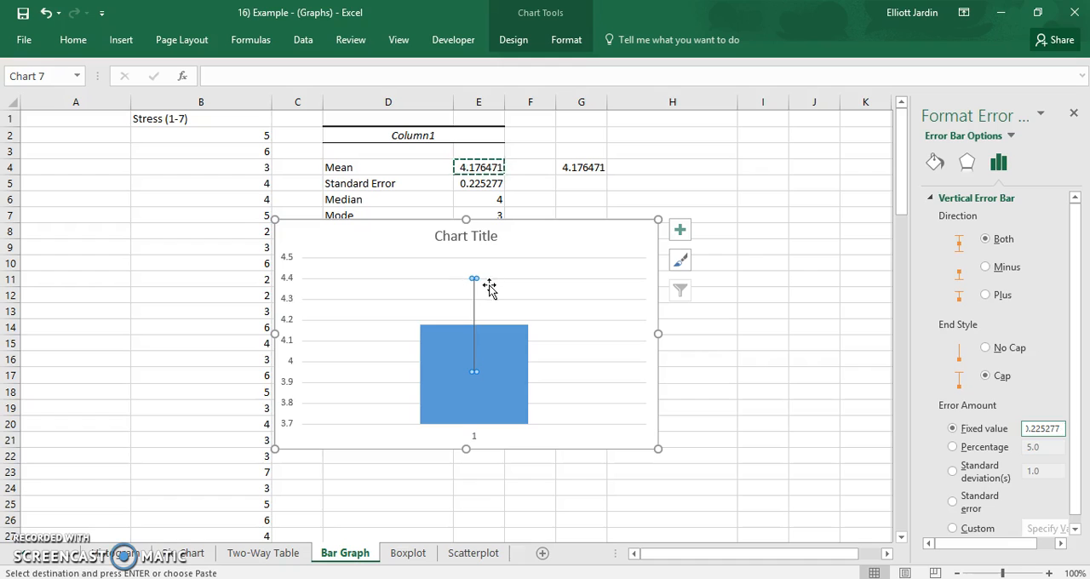
mouse_move(291, 300)
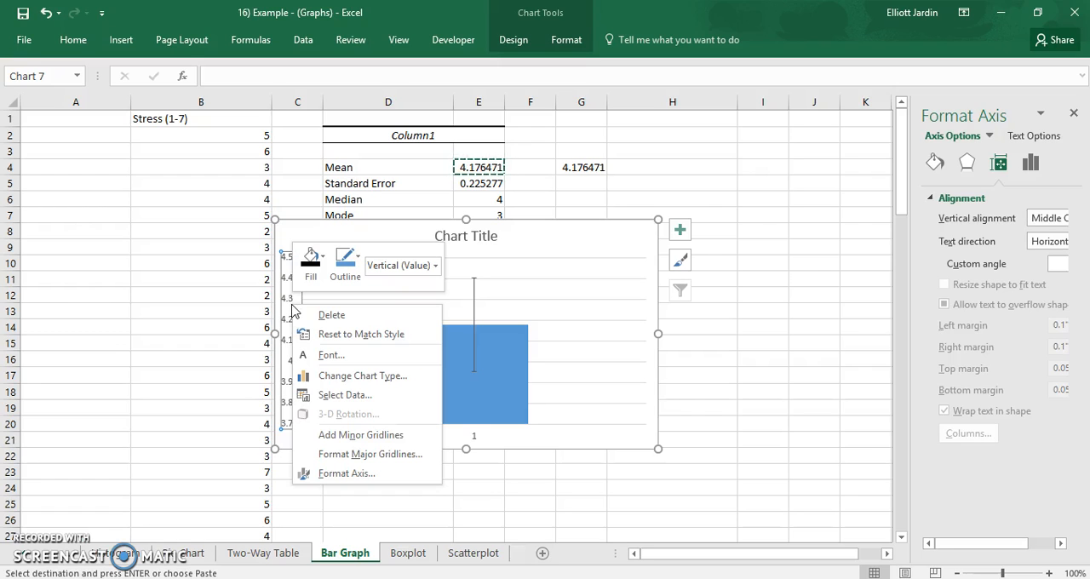
mouse_move(361, 434)
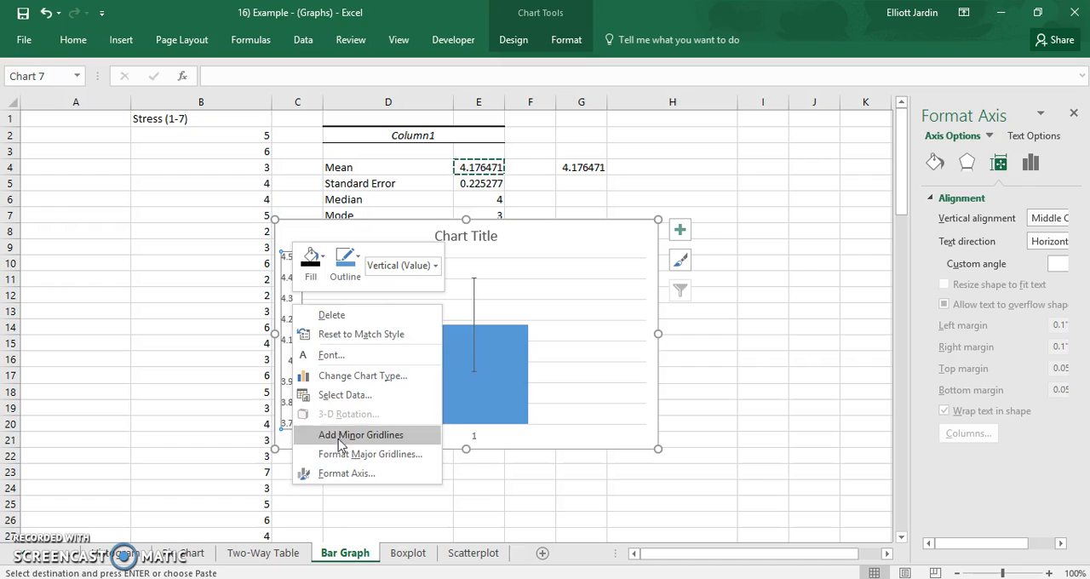
- Set the vertical axis bounds to minimum 0 and maximum 5
click(347, 473)
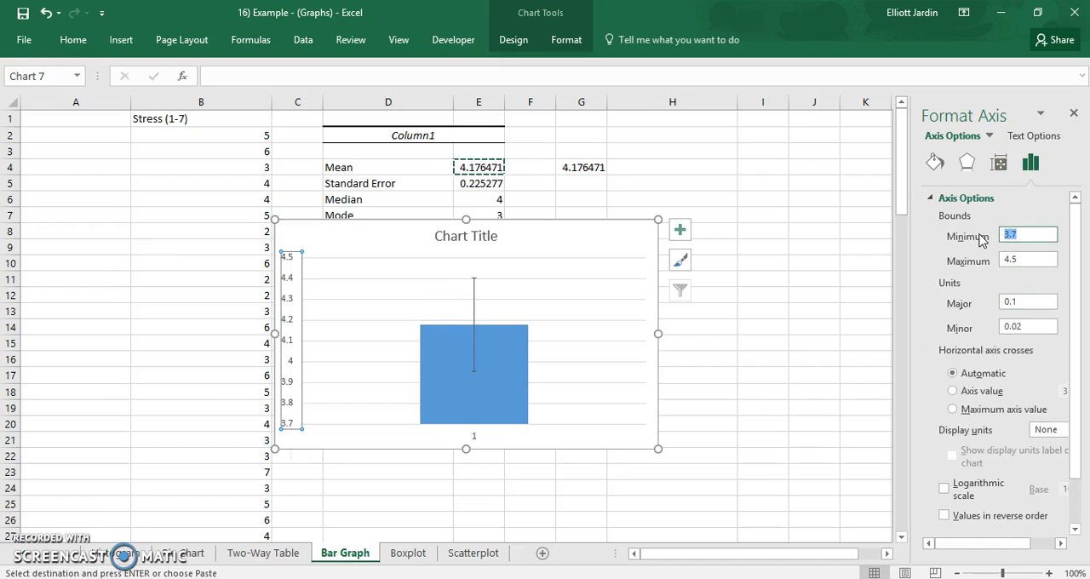
text(0.0)
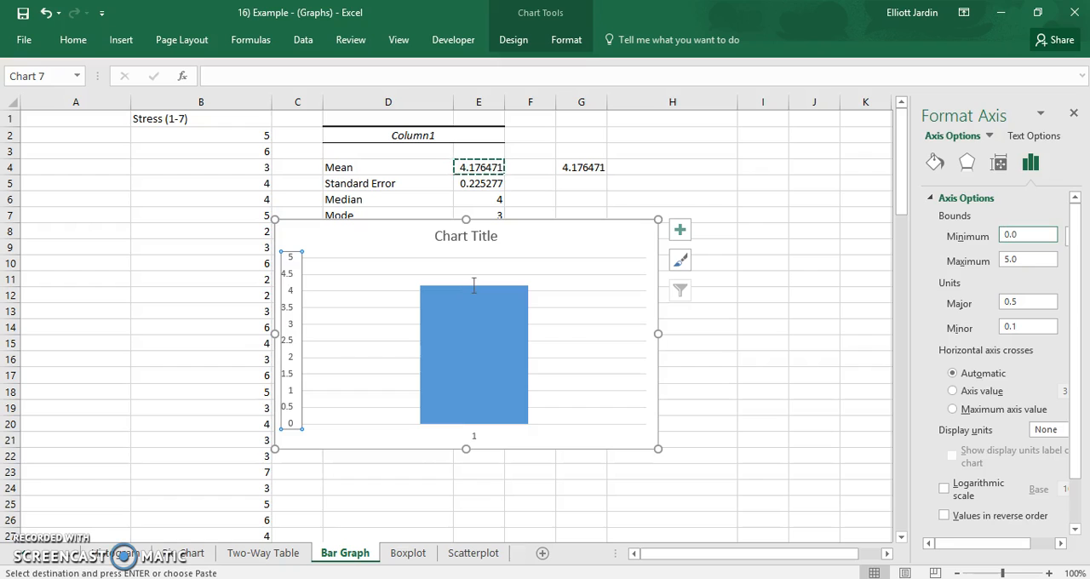
mouse_move(578, 300)
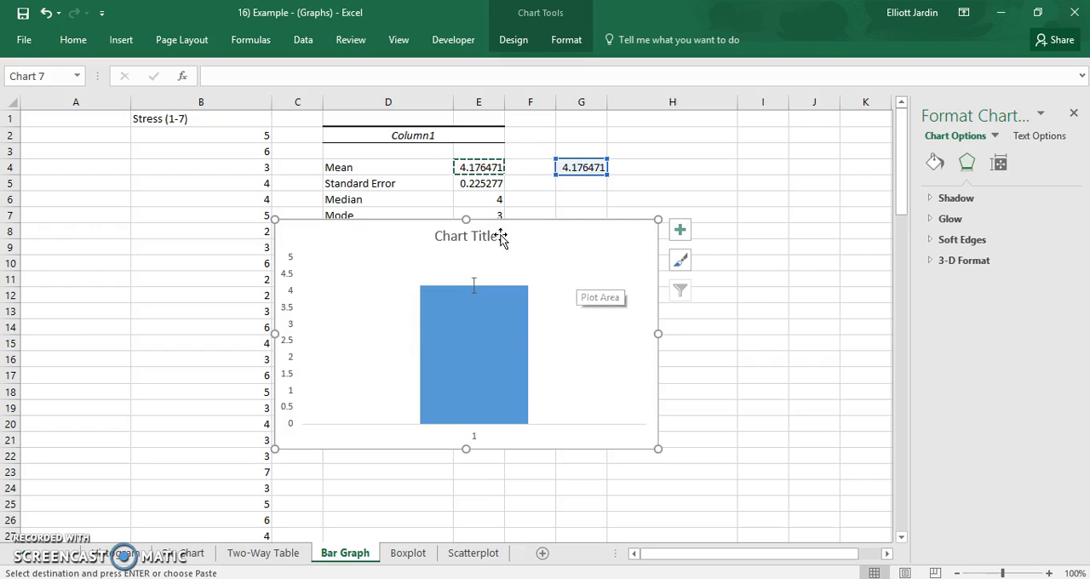
mouse_move(475, 439)
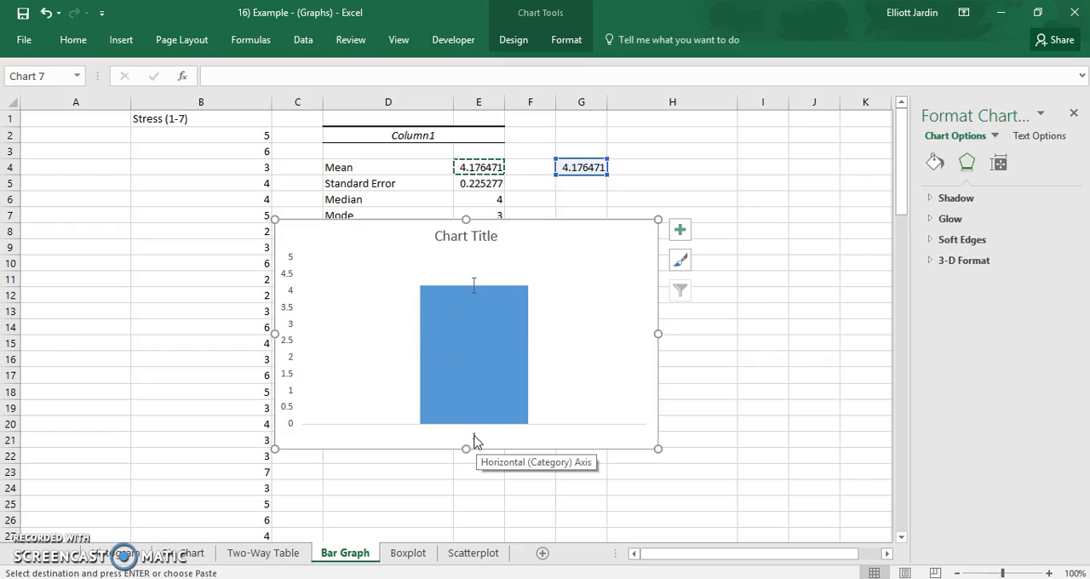